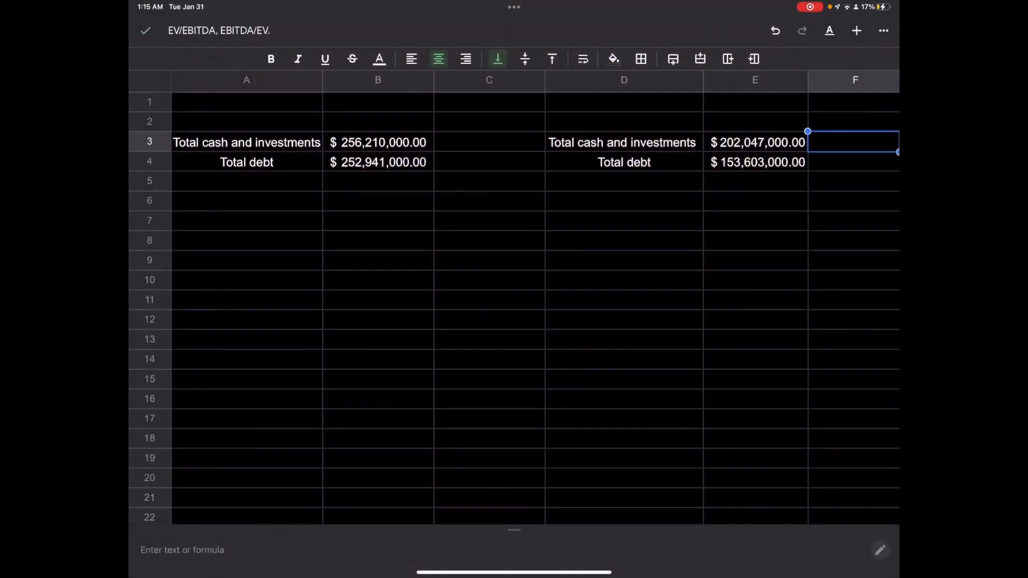
Label A1 'Ticker' and enter AAPL as the first table's ticker
left_click(246, 102)
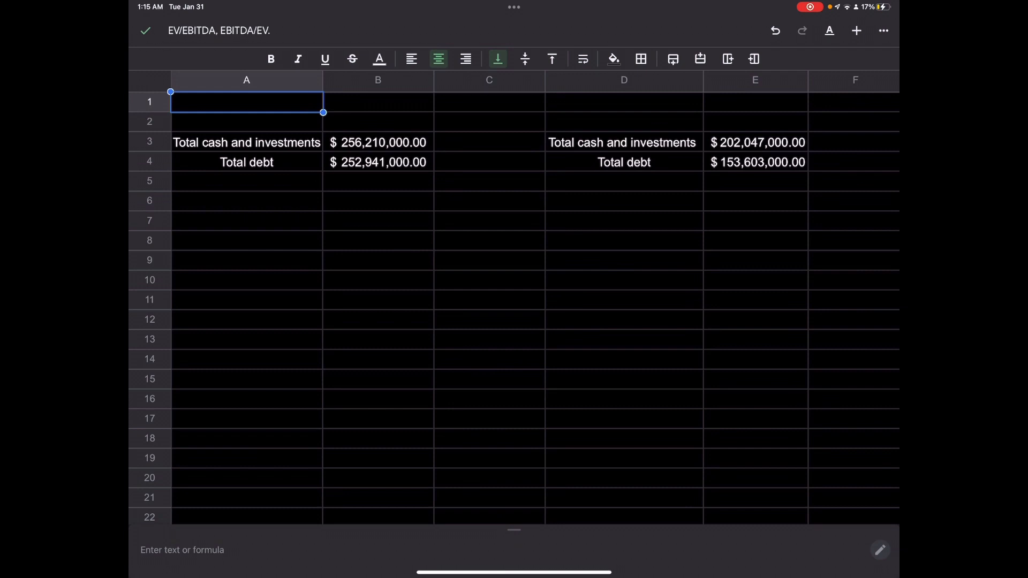
type("Ticker")
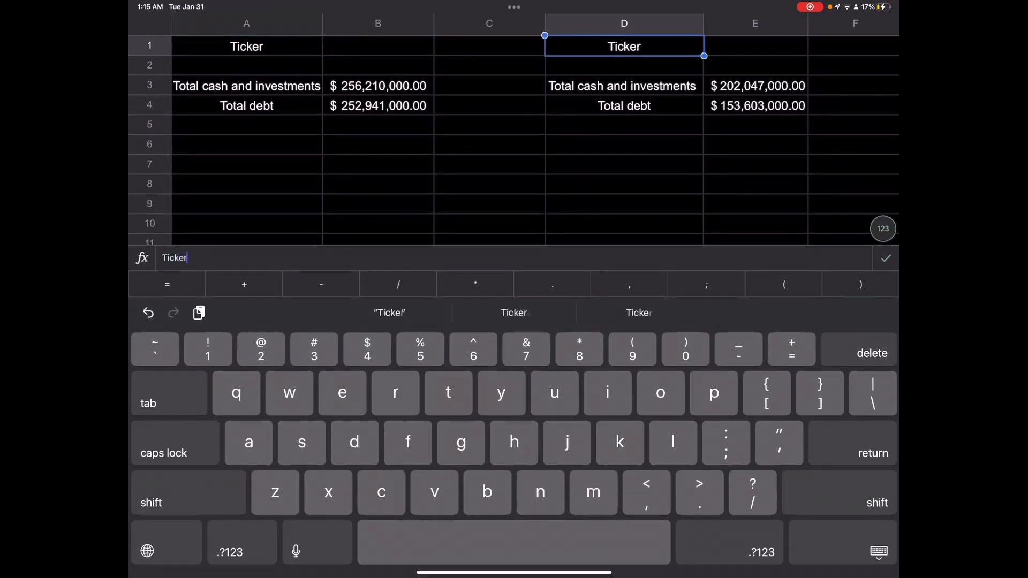
type("AAPL")
left_click(756, 46)
type("MSFT")
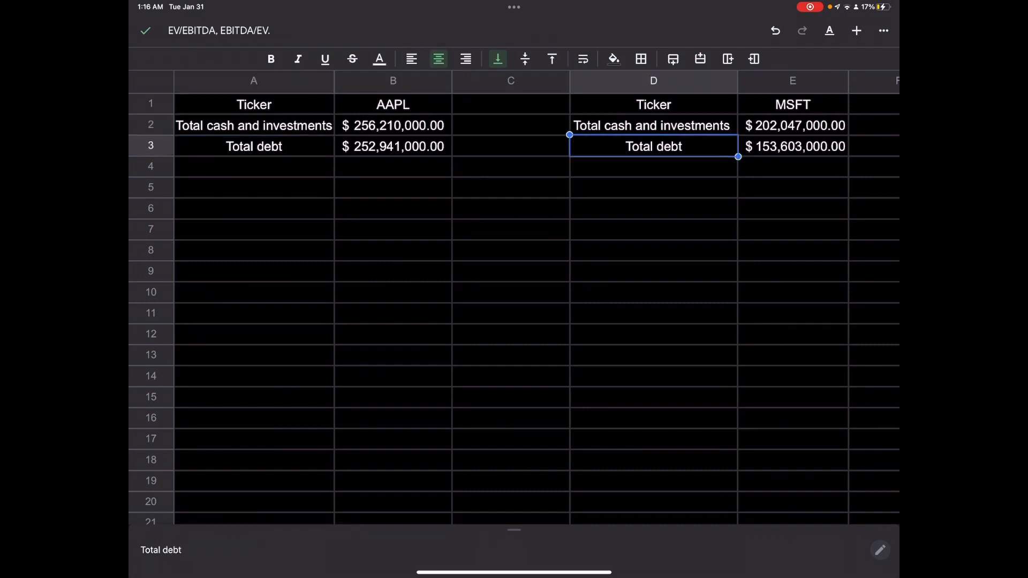
Type the EV, EBITDA and SHARES row labels in column A
left_click(393, 354)
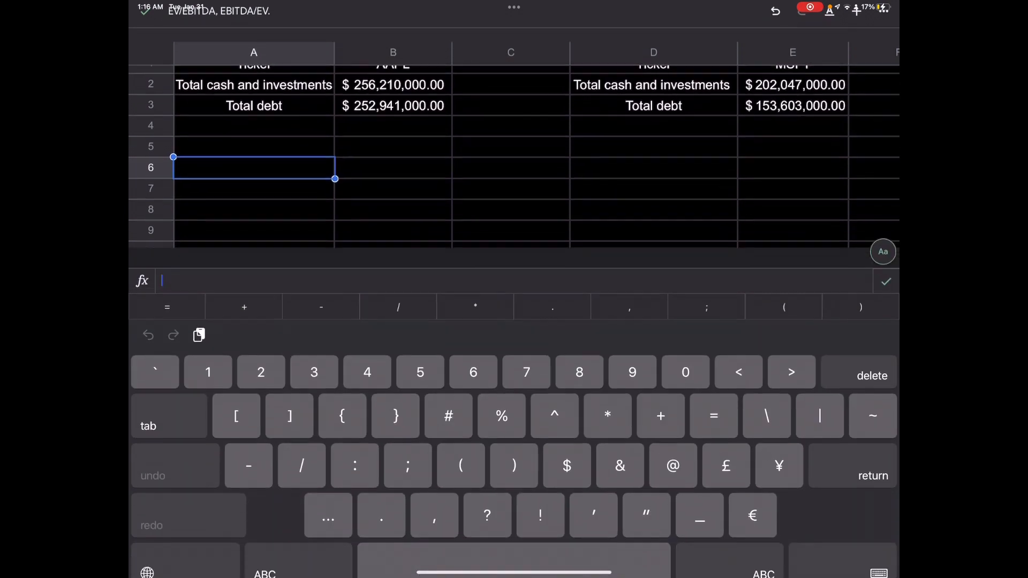
type("EV")
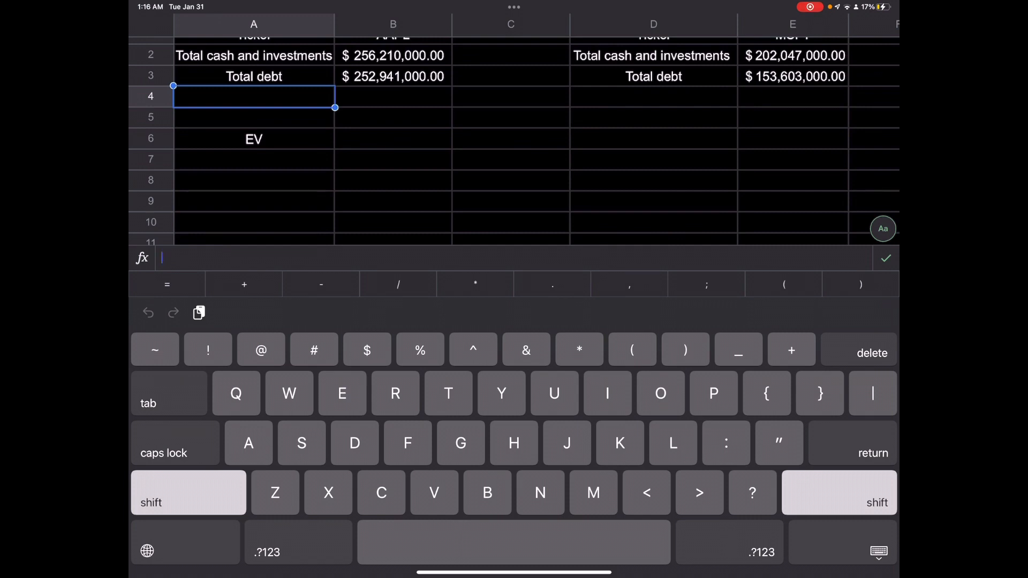
type("EBITDA")
type("EP")
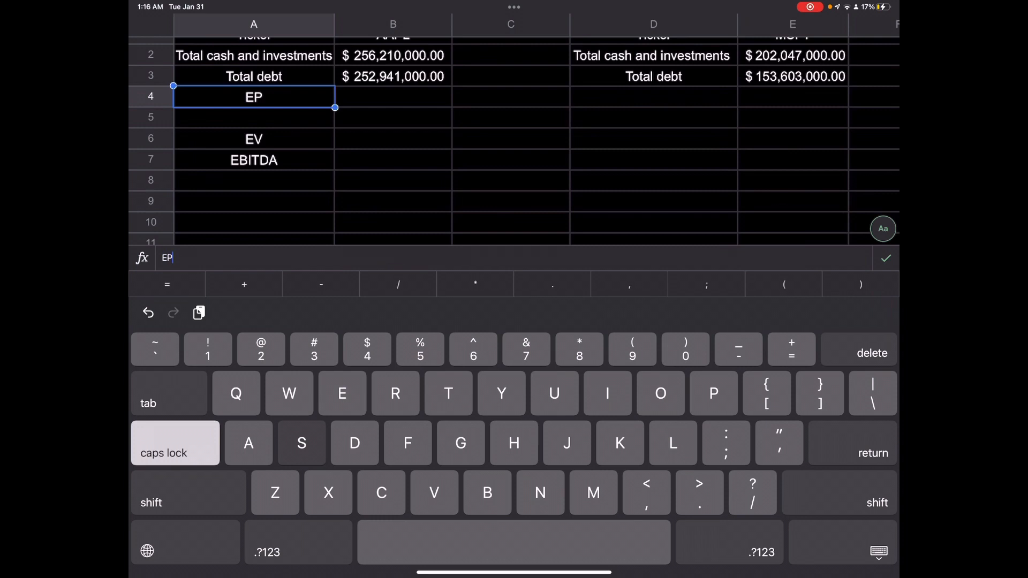
type("SHARES")
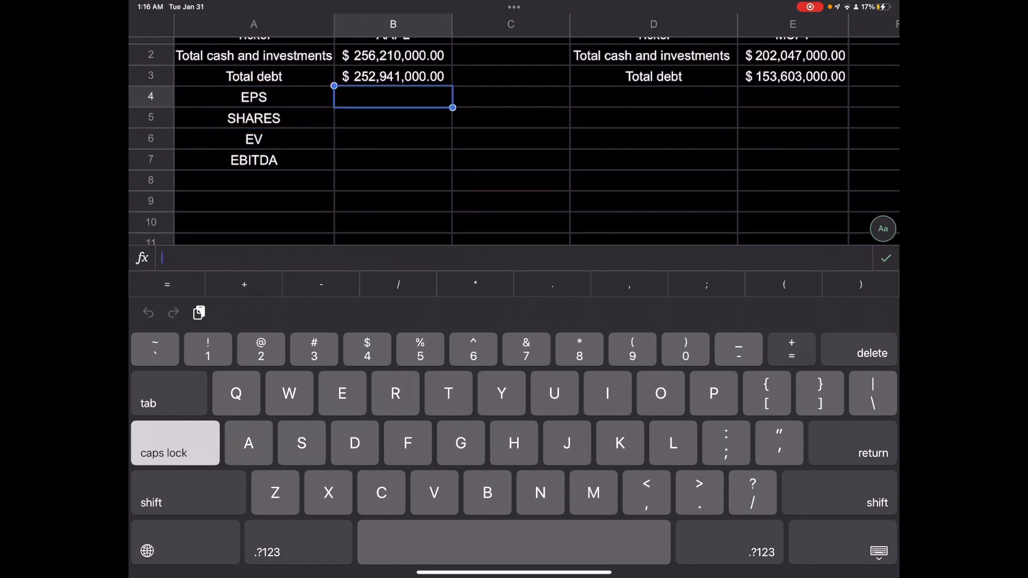
Enter GOOGLEFINANCE eps and shares formulas in Accounting format and copy them to the MSFT table
type("=GOOGLEFINANCE(")
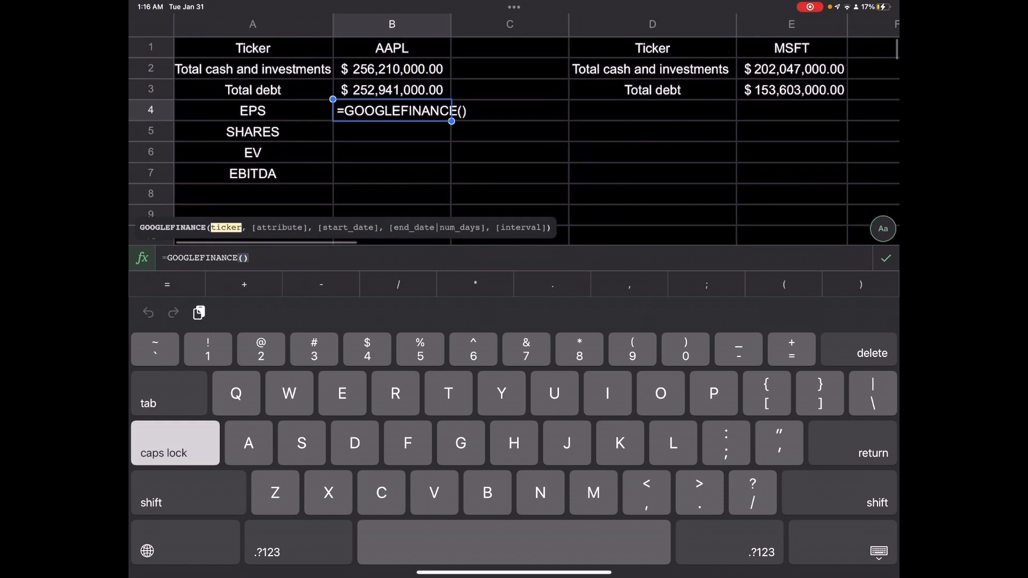
type("B1,\"")
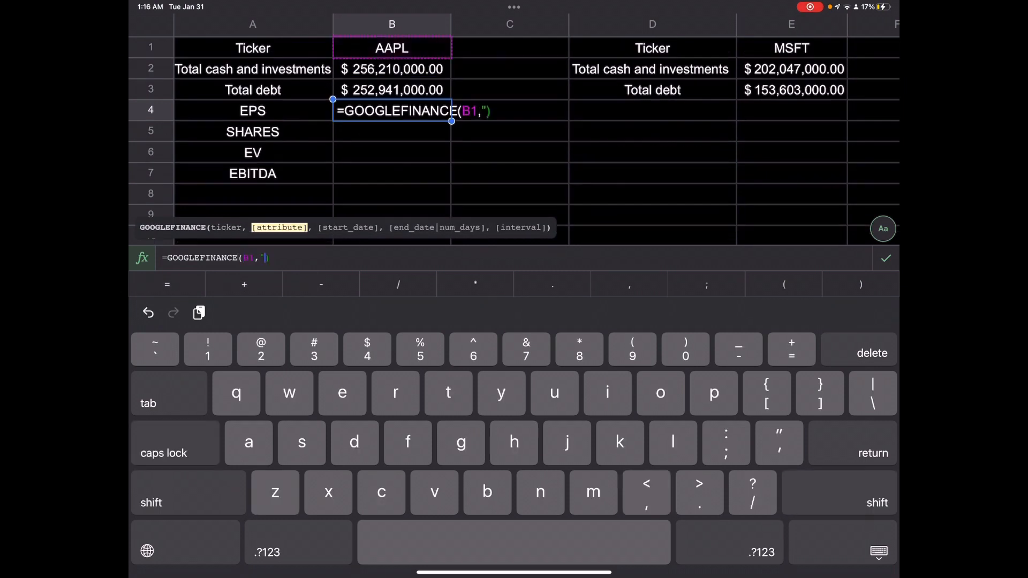
type("eps")
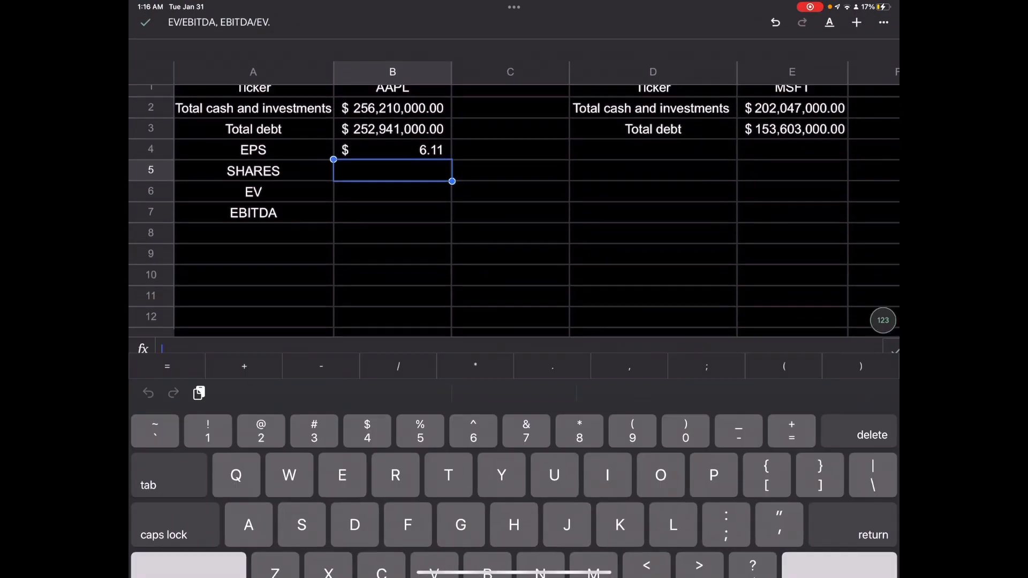
type("=GOOGLEFINANCE(B1,\"shares\"")
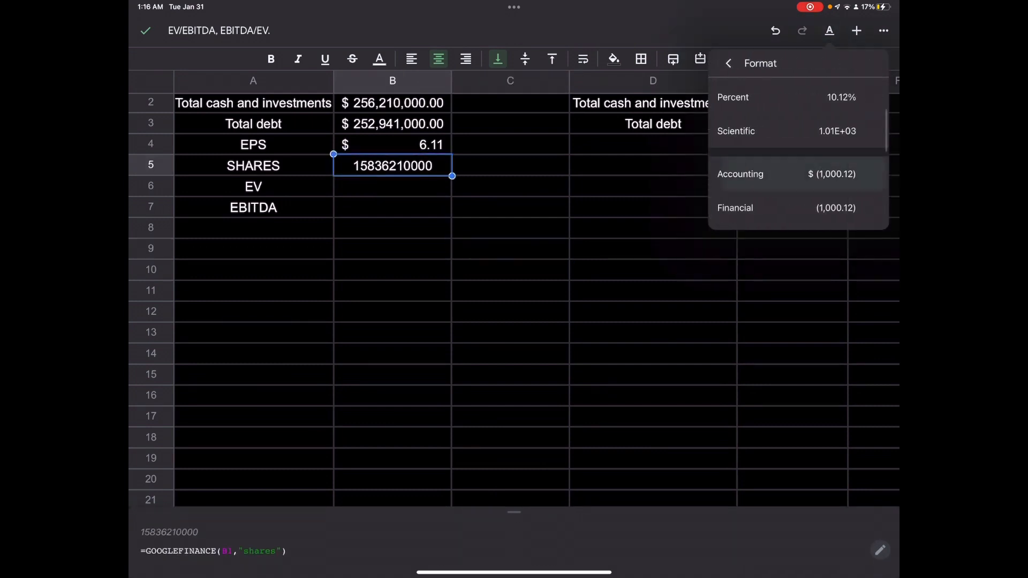
left_click(739, 173)
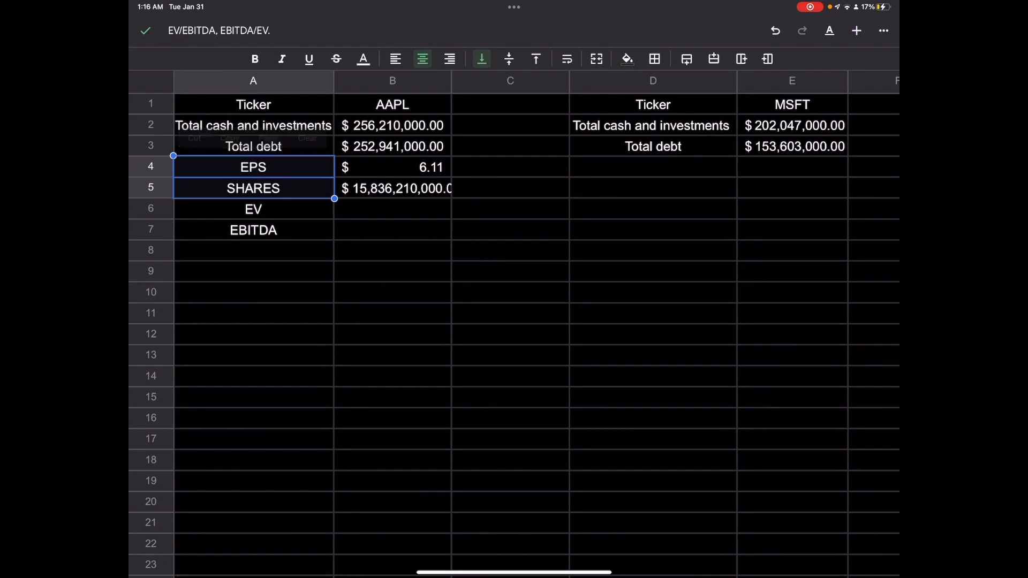
left_click(652, 167)
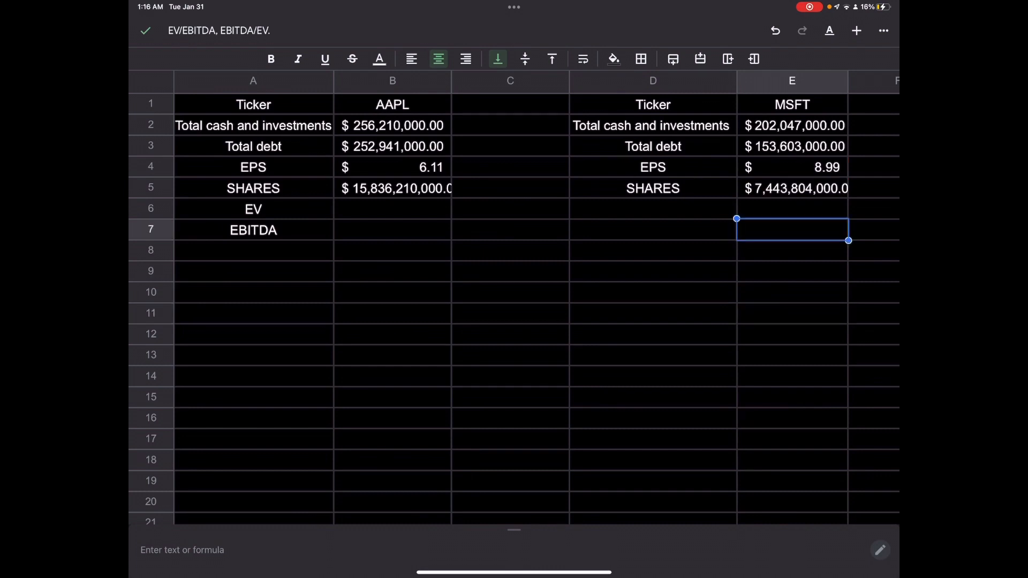
left_click(254, 271)
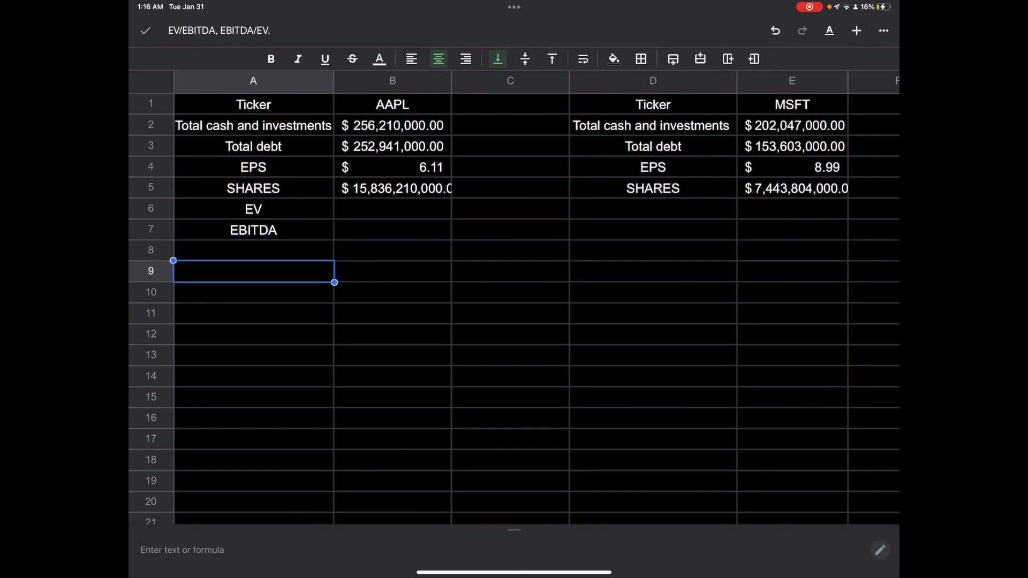
Add a Net income label with =(B4*B5) for AAPL and copy it to MSFT
type("Net income")
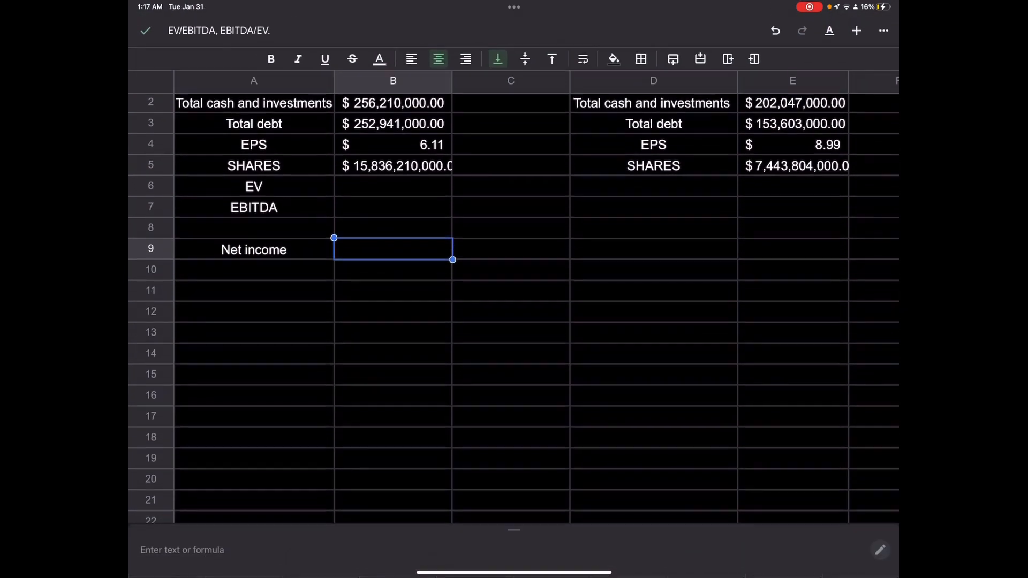
left_click(253, 249)
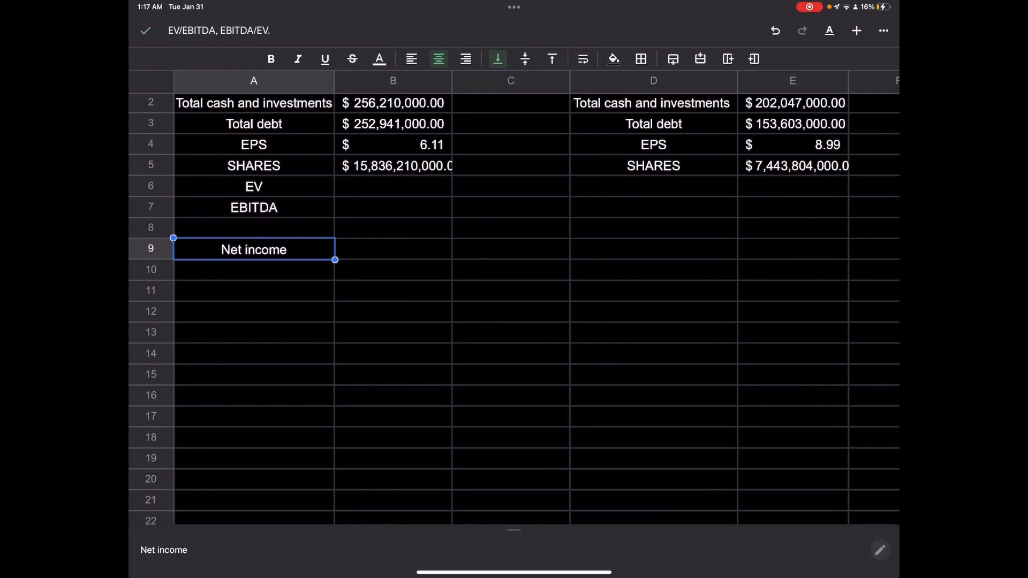
left_click(653, 249)
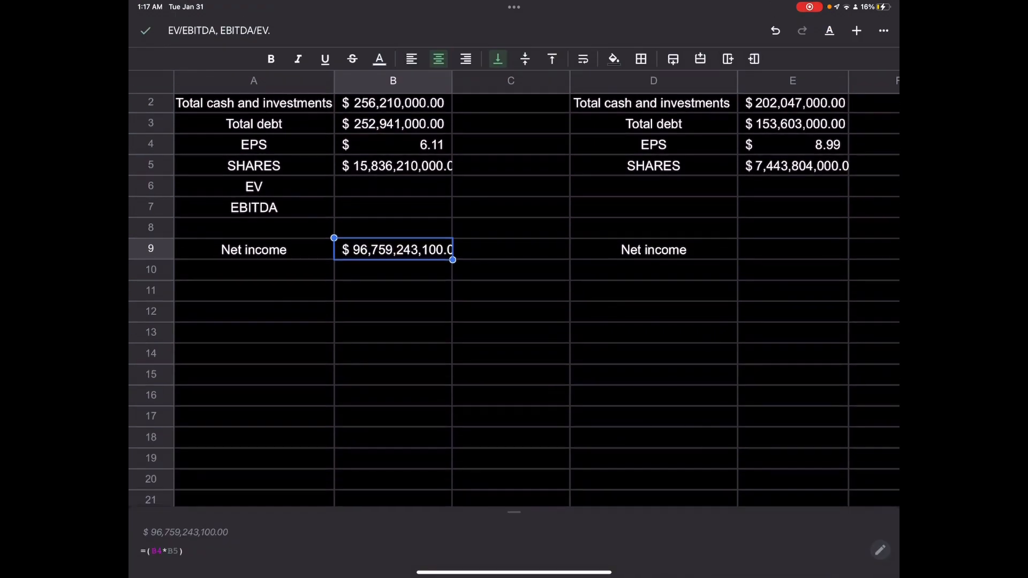
left_click(394, 249)
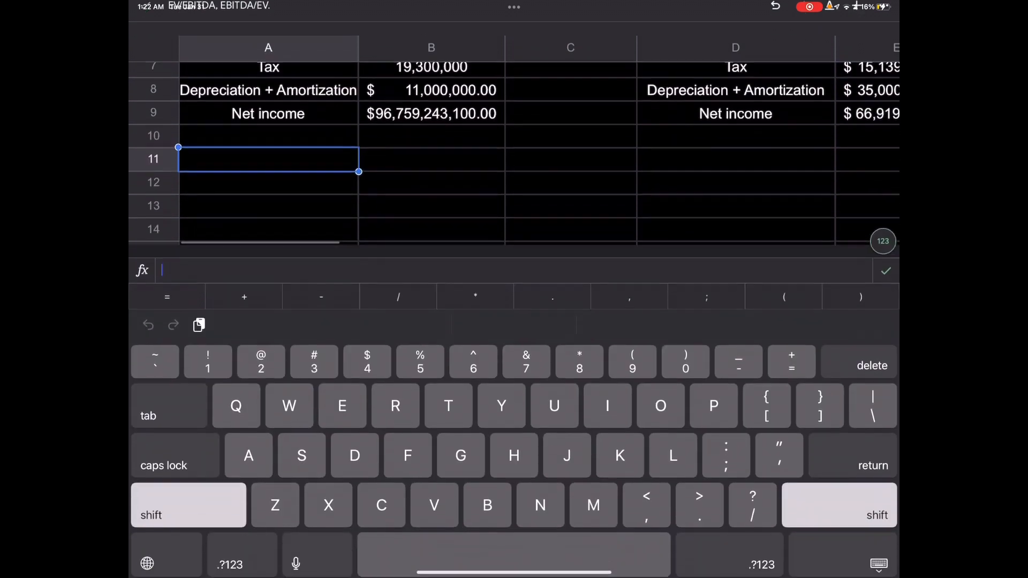
Label the EV and EBITDA rows and fill EBITDA with =(B9+B8+B7+B6) for both tickers
type("EV")
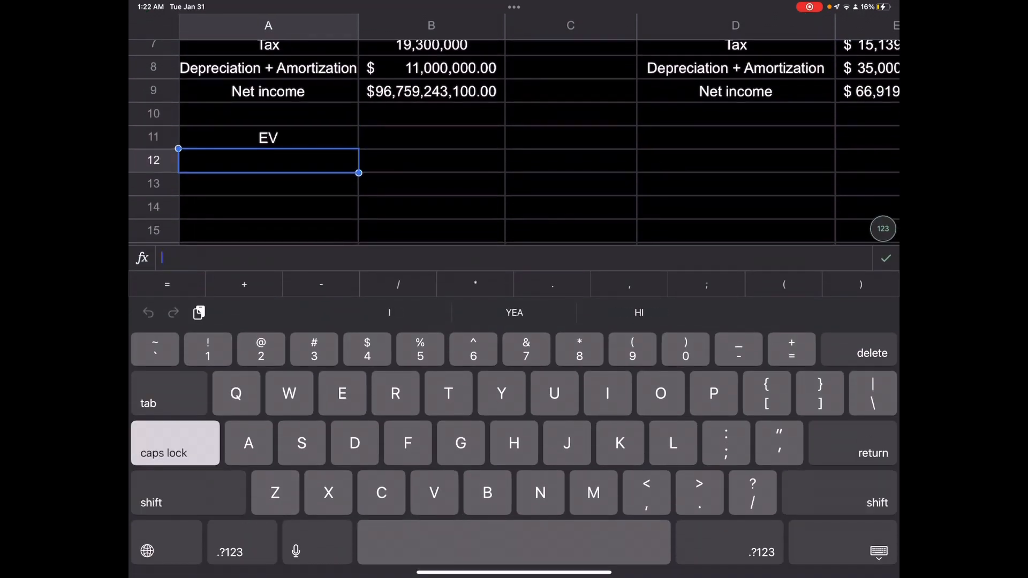
type("EBITDA")
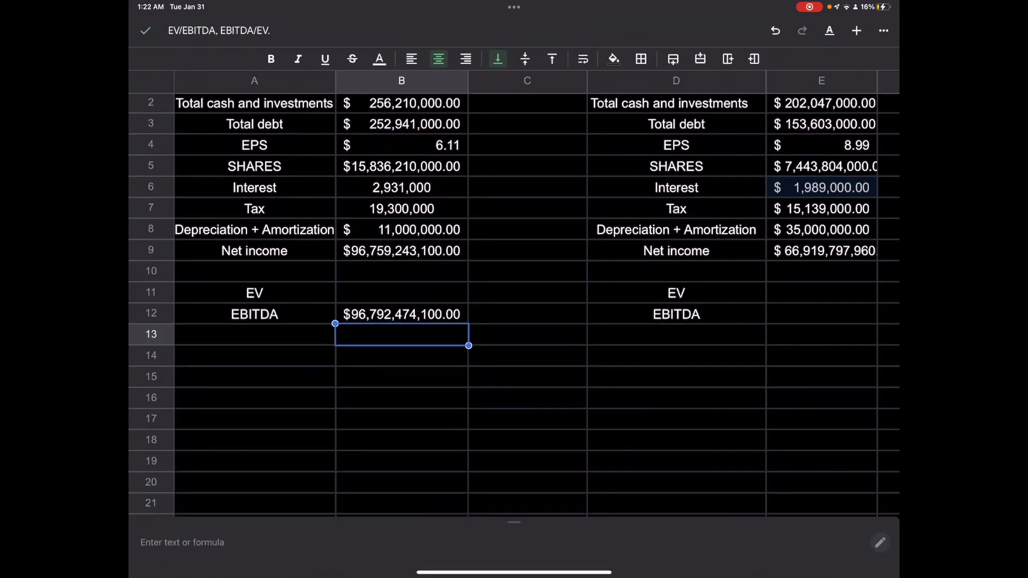
left_click(401, 314)
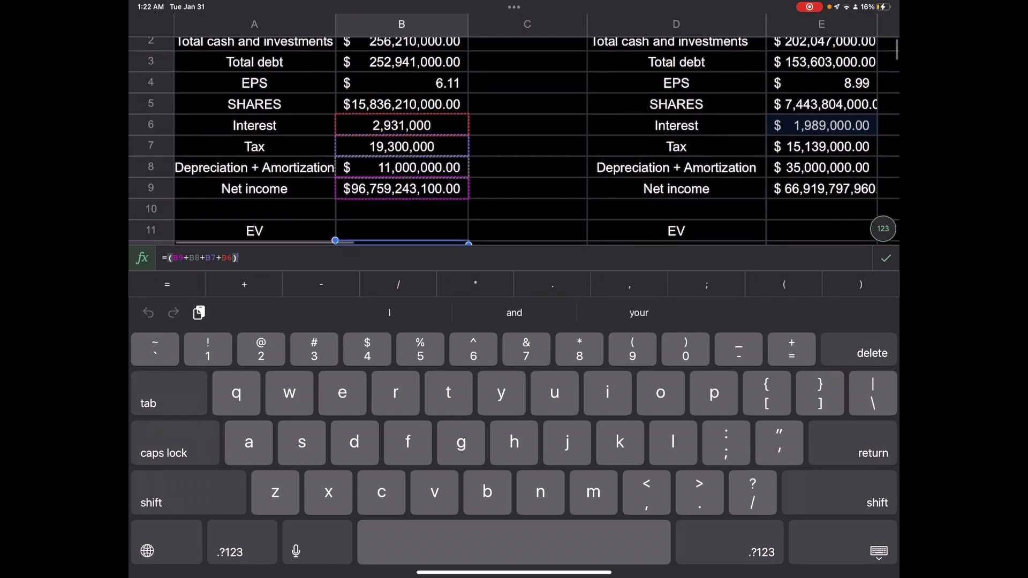
scroll("down", 3)
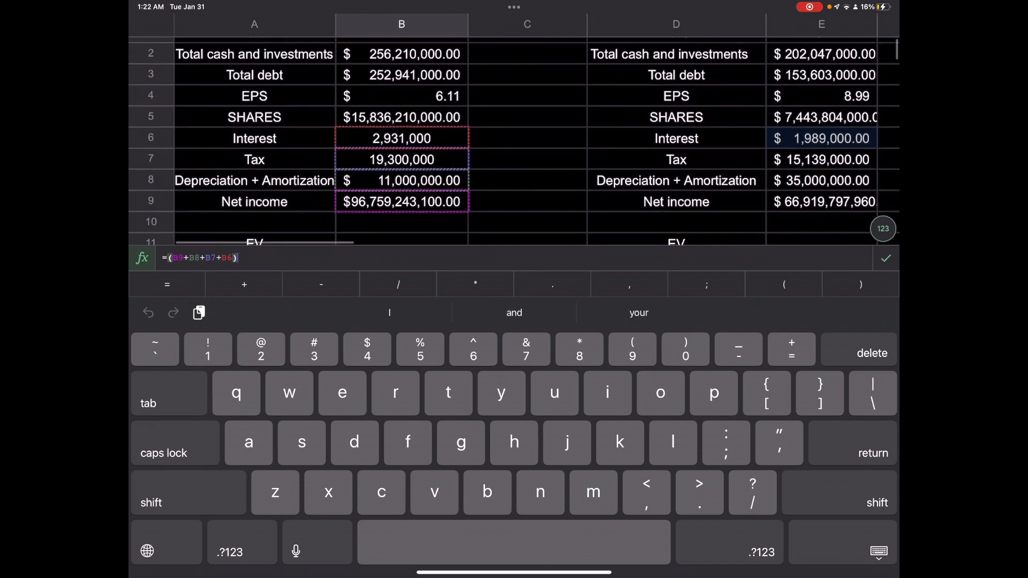
scroll("down", 3)
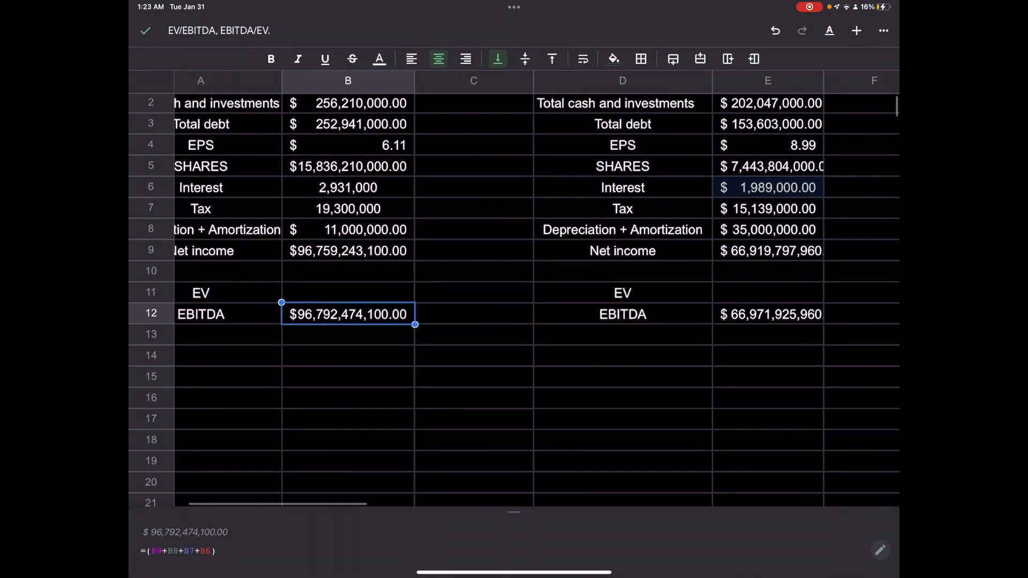
Build AAPL's EV as shares times GOOGLEFINANCE price plus debt terms, then paste into E11
scroll("down", 3)
type("=(")
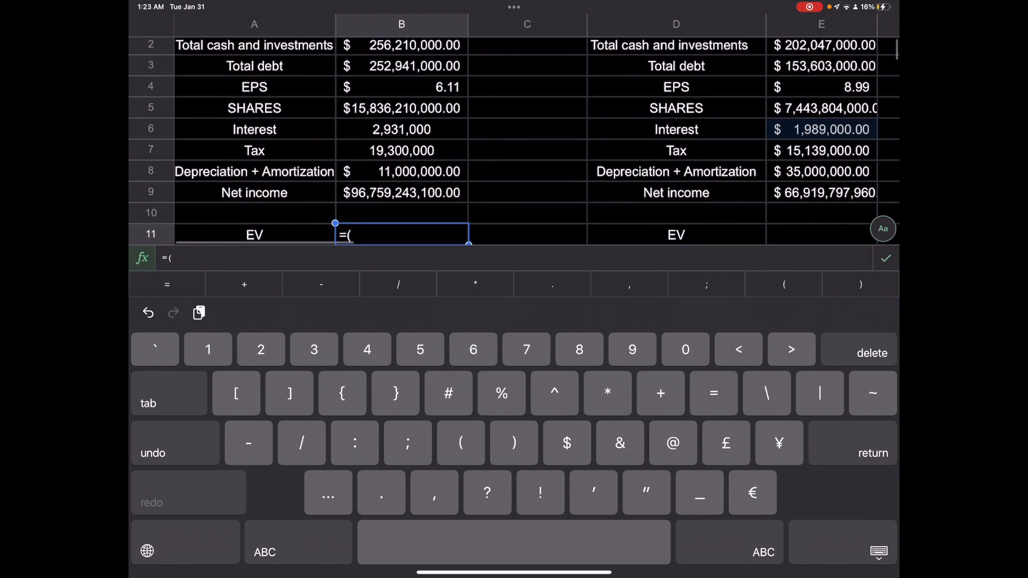
scroll("down", 3)
type("B5*GOOGLEFINANCE(B1")
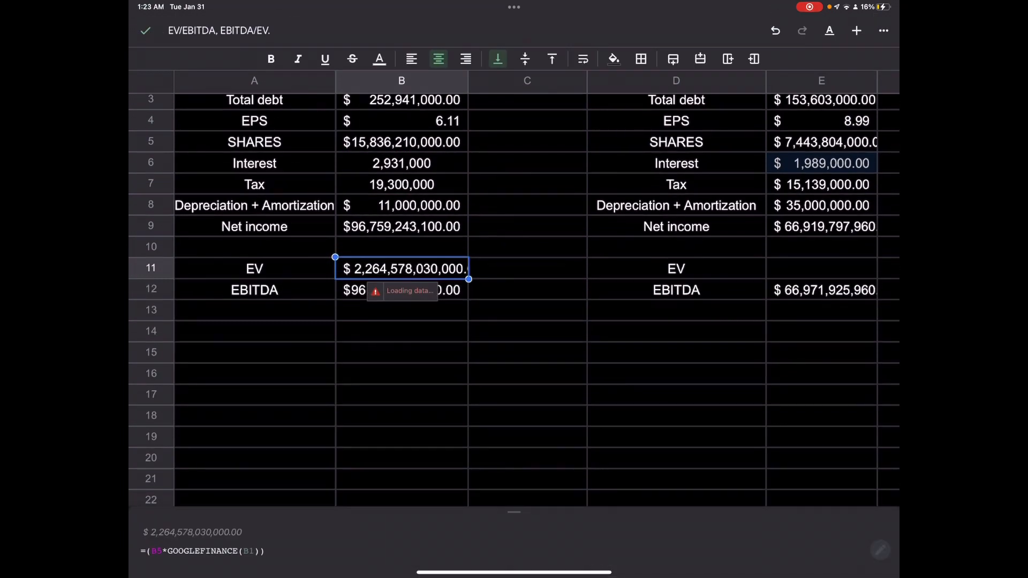
type("+")
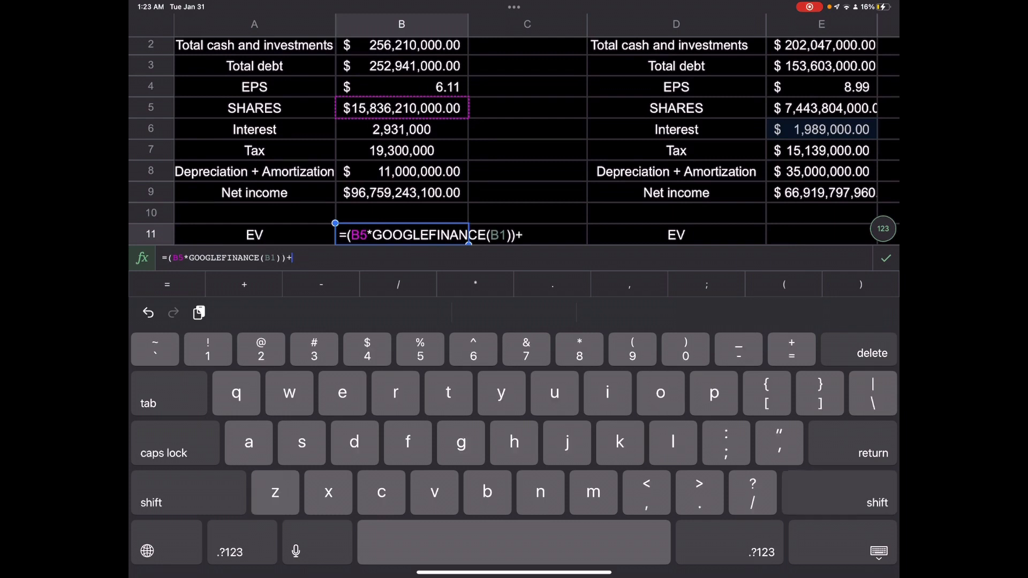
left_click(401, 90)
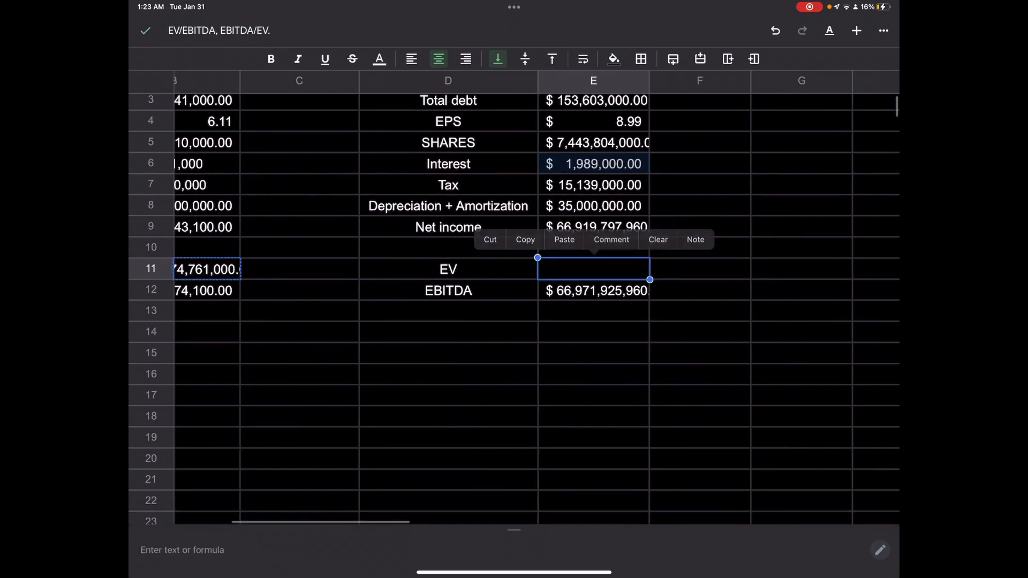
left_click(563, 239)
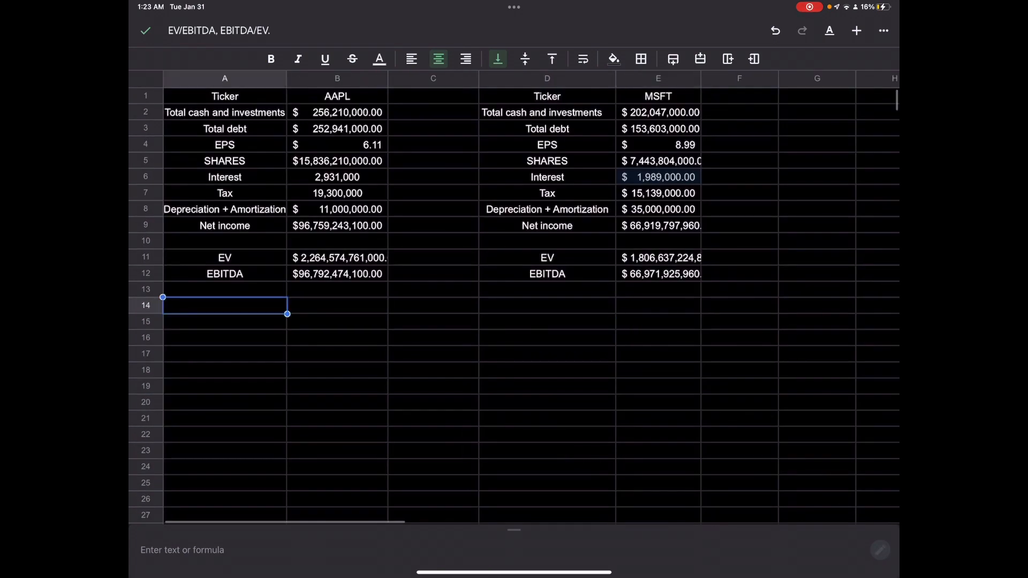
Label A14 EV/EBITDA with =(B11/B12) and copy it to D14:E14 (23.40, 26.98)
type("EV")
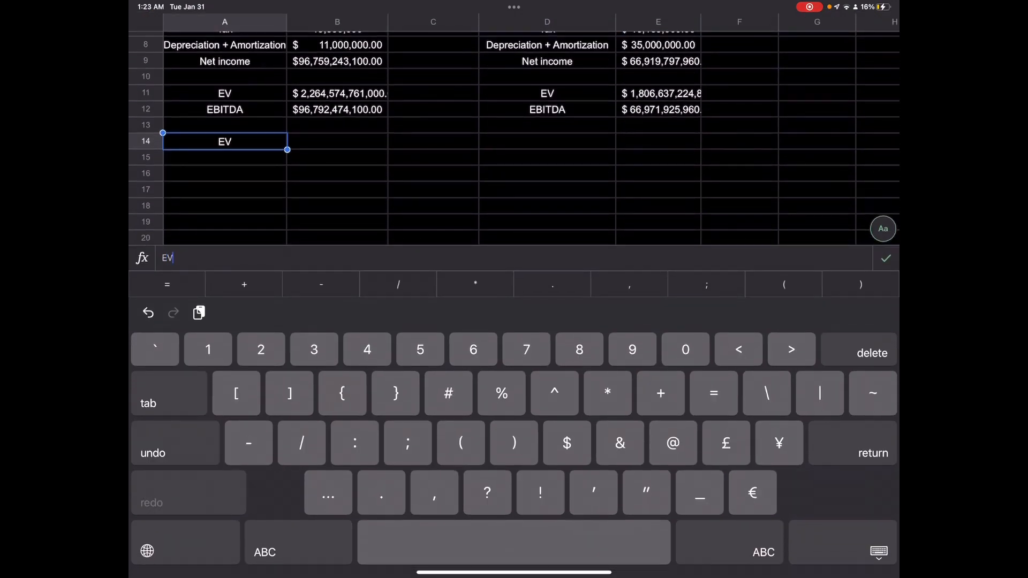
type("/EBITDA")
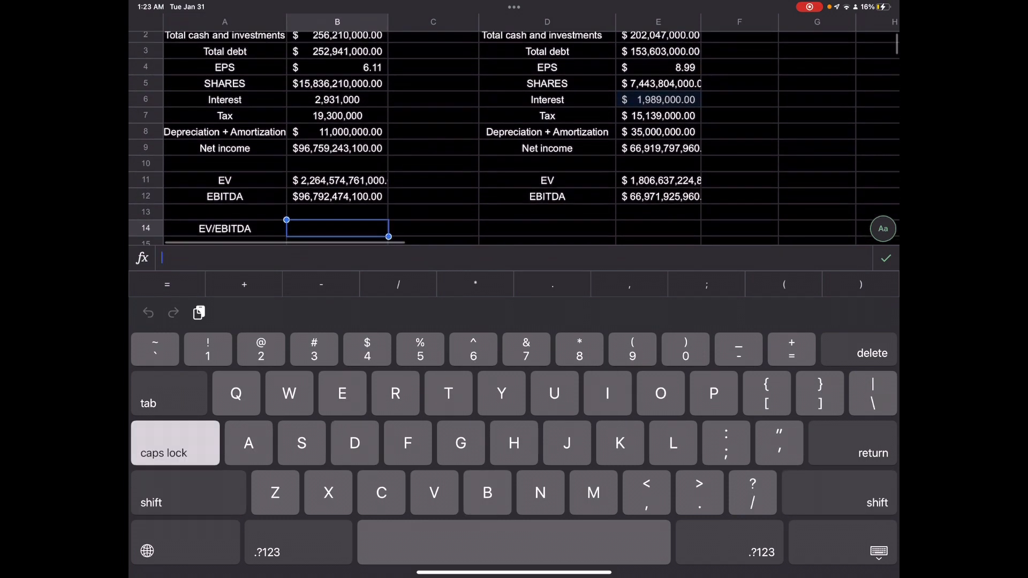
type("=(")
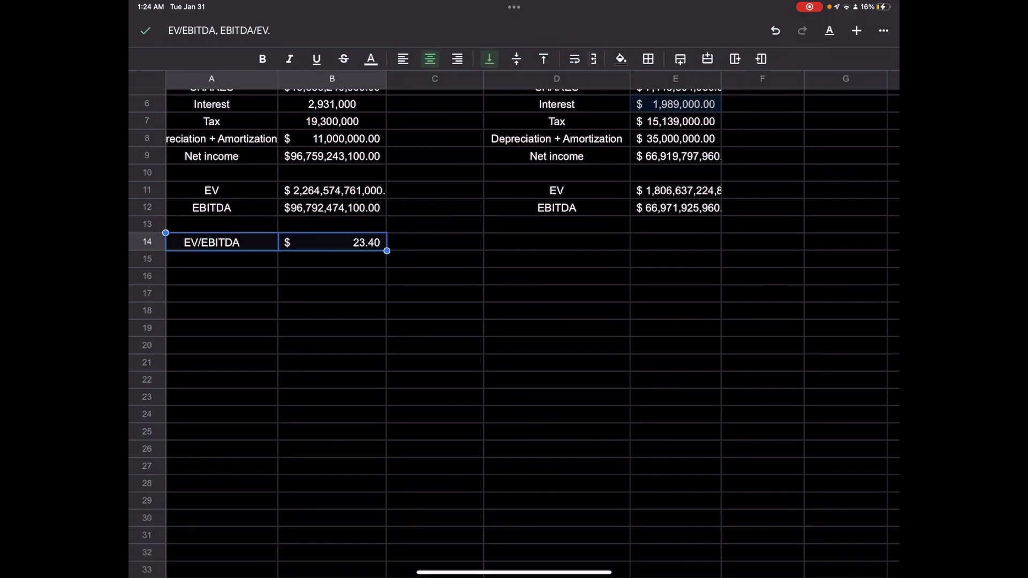
left_click(555, 242)
type("=")
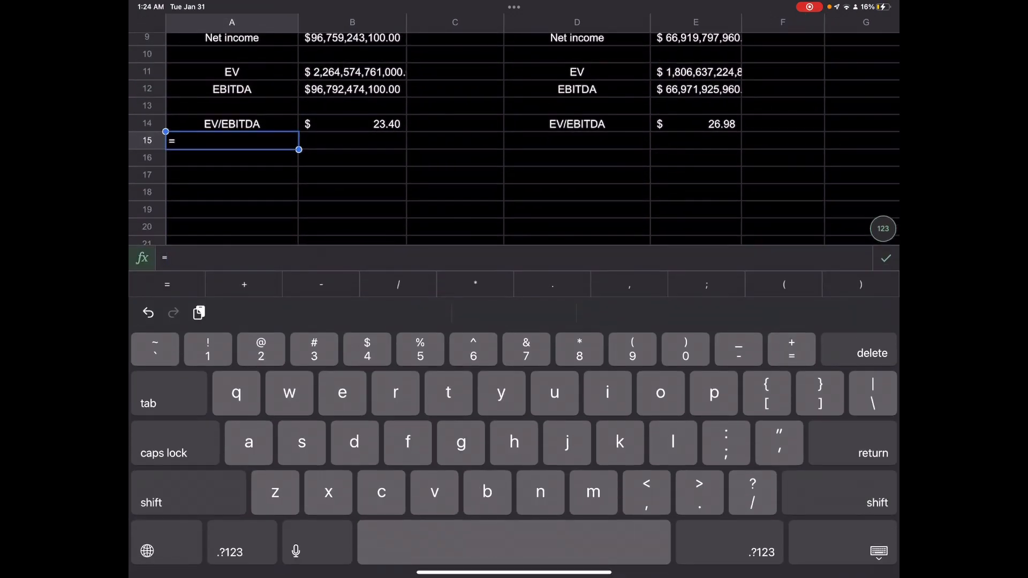
Enter EBITDA/EV as =(1/B14), paste it for MSFT, and format MSFT's value as Percent
left_click(783, 284)
type("EBITDA/EV")
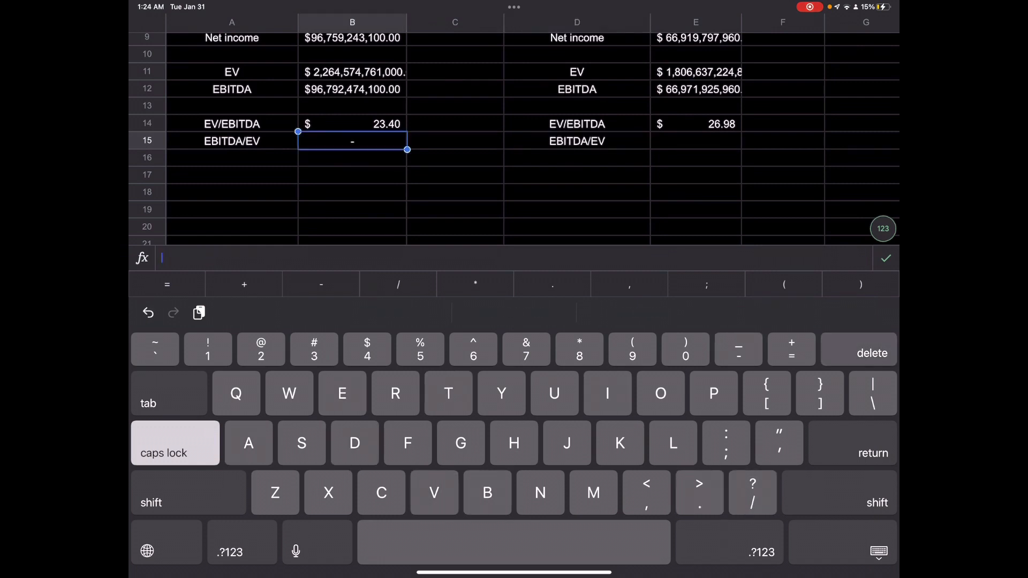
type("=(1/B14")
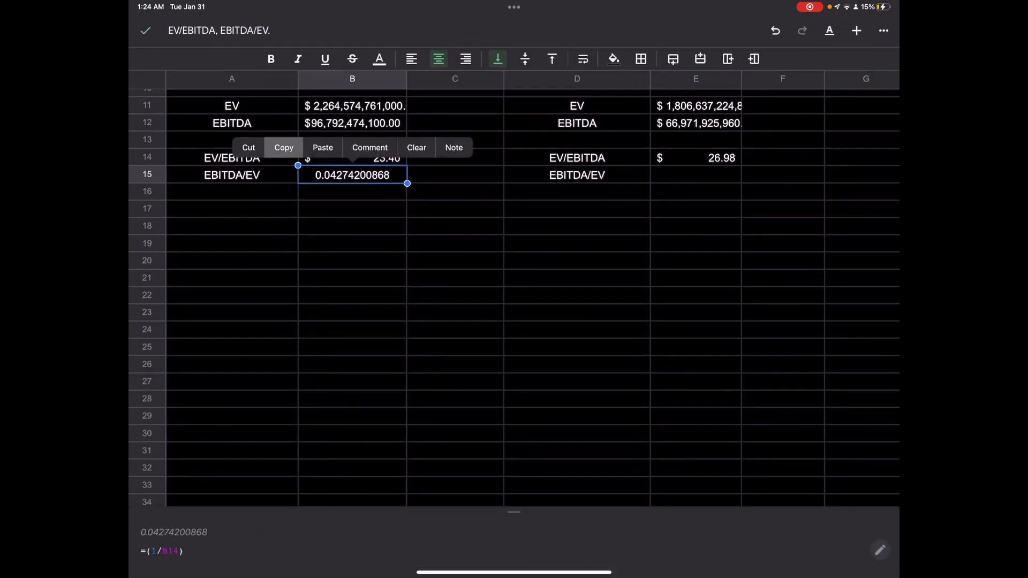
left_click(695, 175)
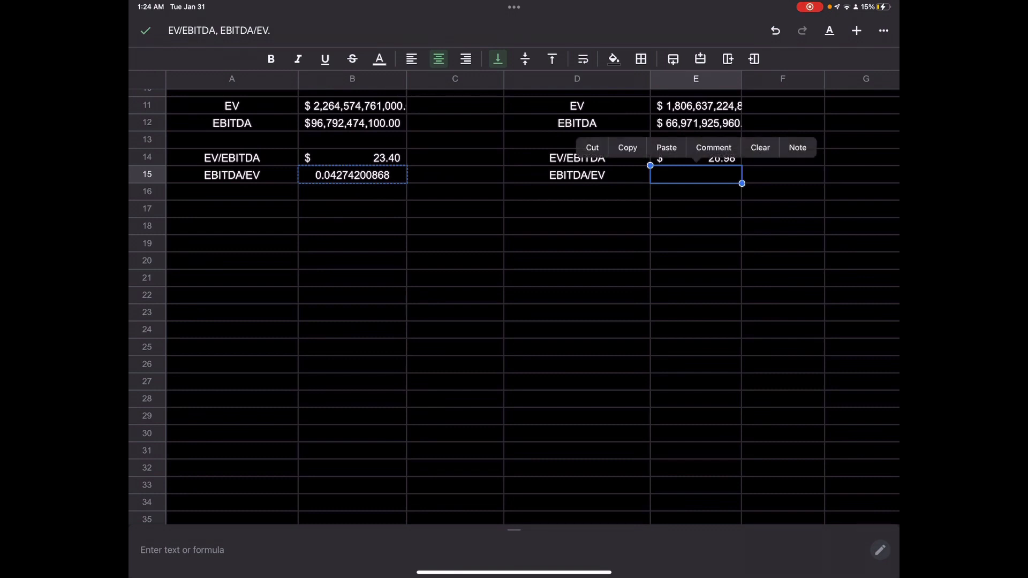
left_click(829, 31)
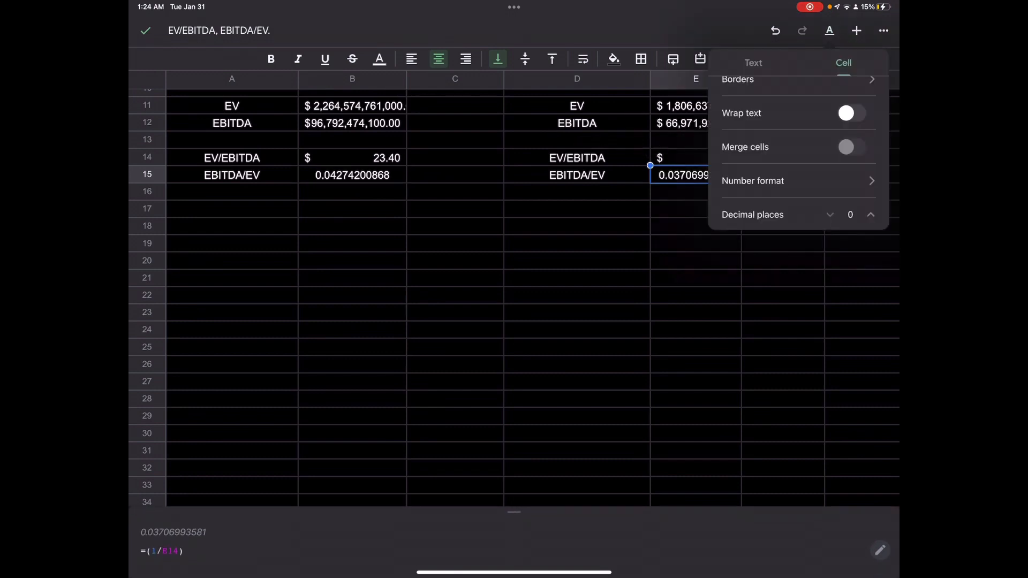
left_click(753, 180)
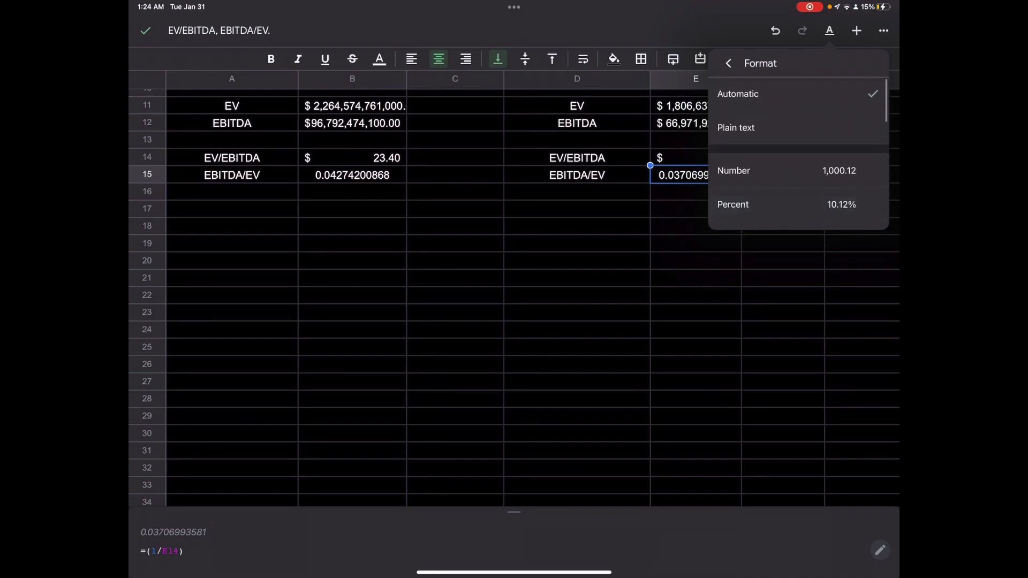
left_click(732, 204)
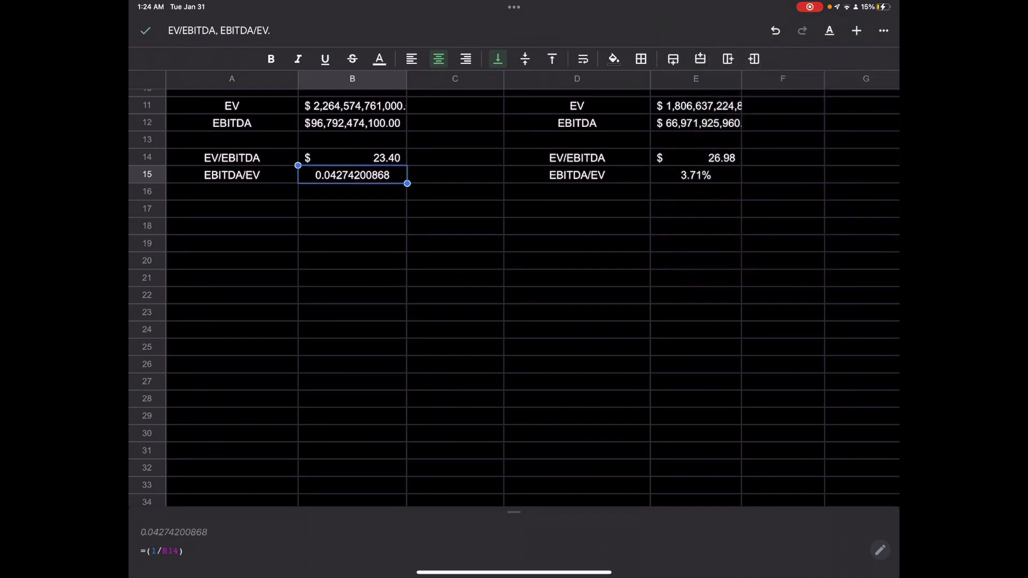
Format AAPL's EBITDA/EV in B15 as Percent, showing 4.27%
left_click(829, 30)
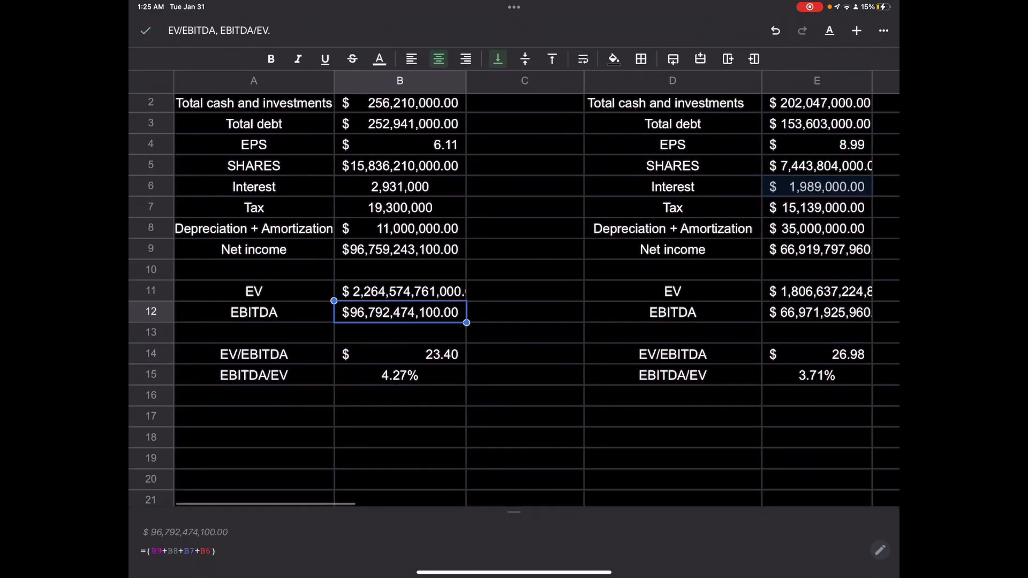
left_click(399, 375)
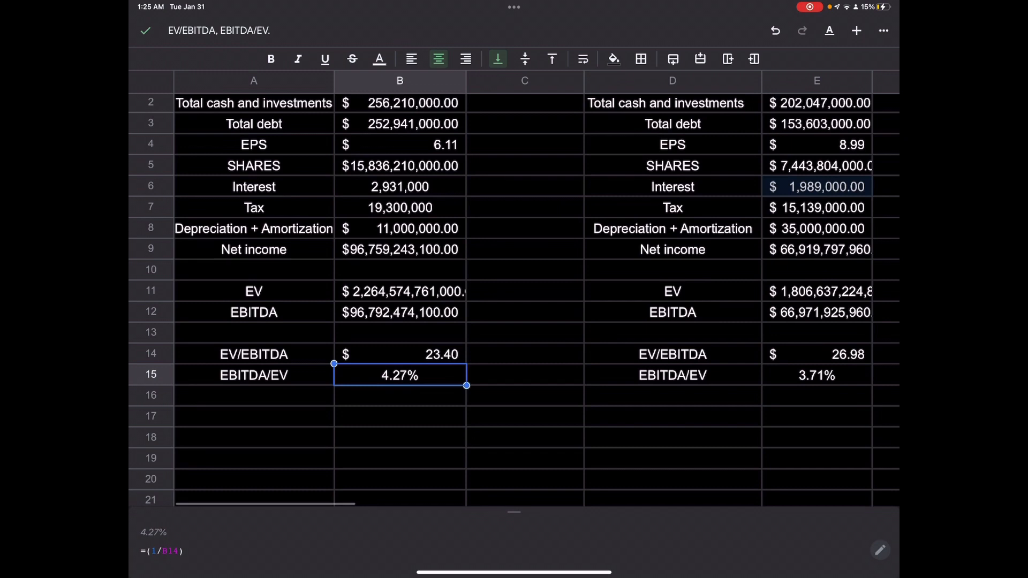